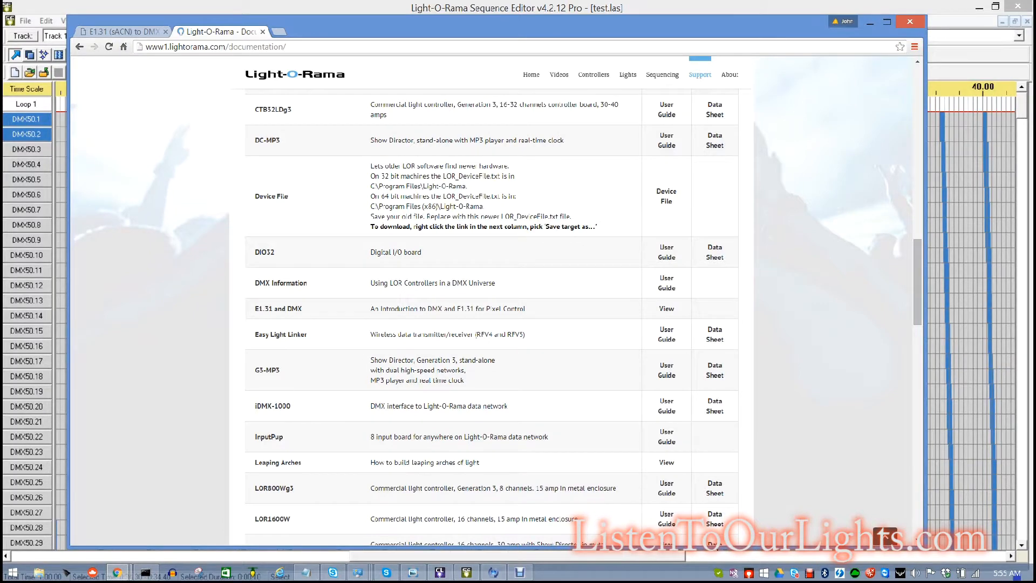
mouse_move(251, 93)
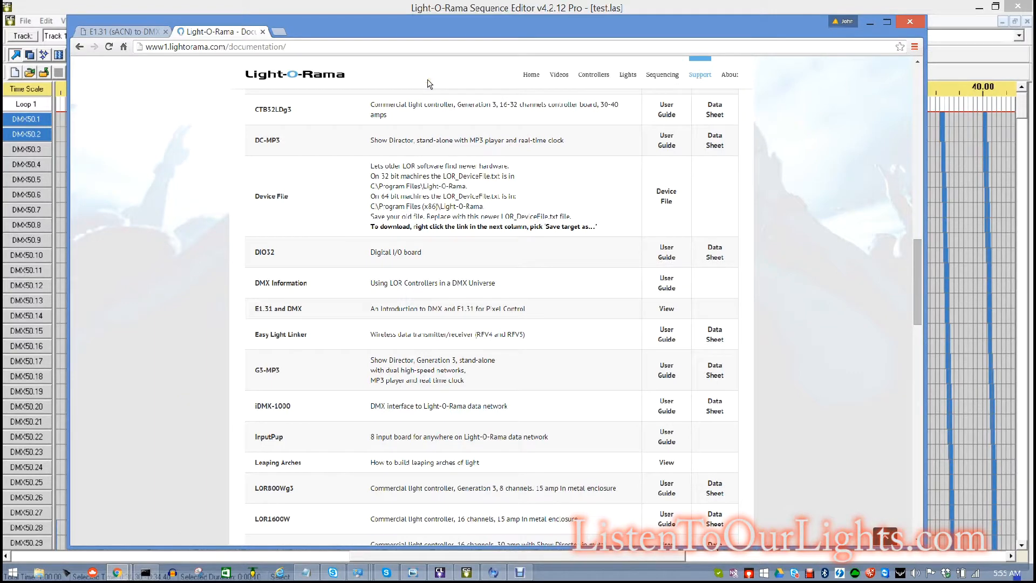
mouse_move(303, 335)
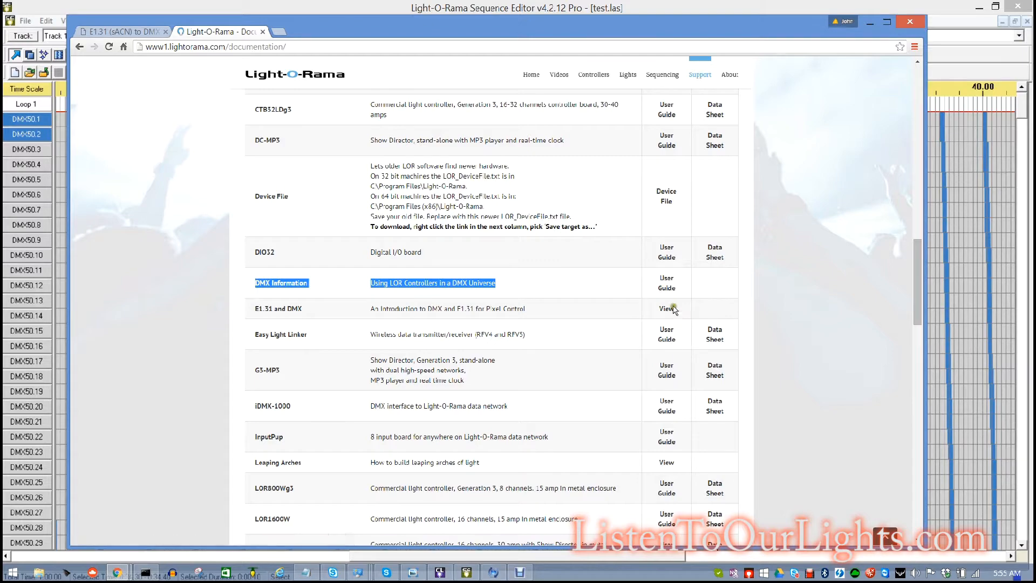
- Open the User Guide PDF "Using a Light-O-Rama controller in a DMX universe"
left_click(667, 309)
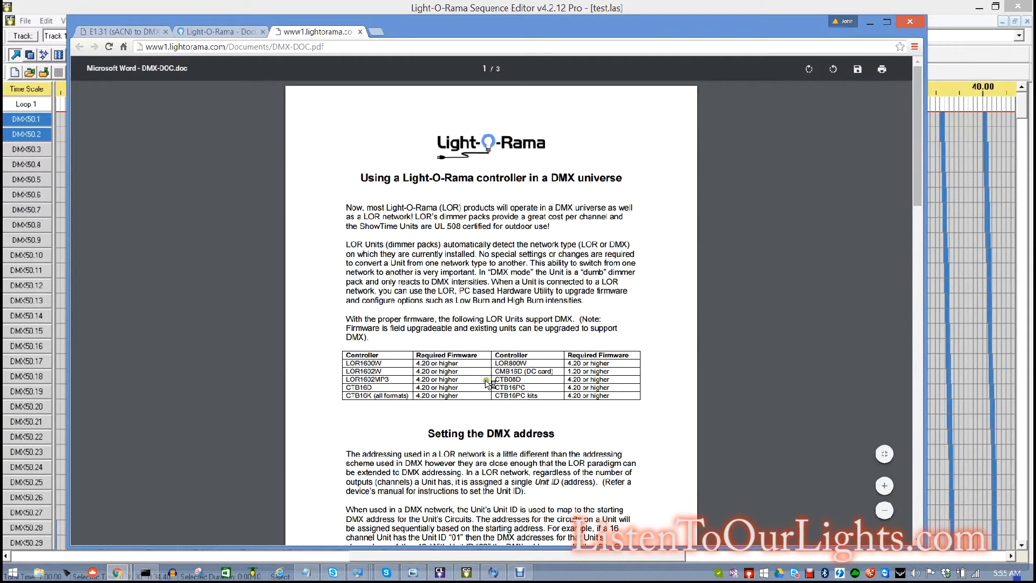
- Highlight the paragraph explaining how Unit IDs map to starting DMX addresses
scroll("down", 3)
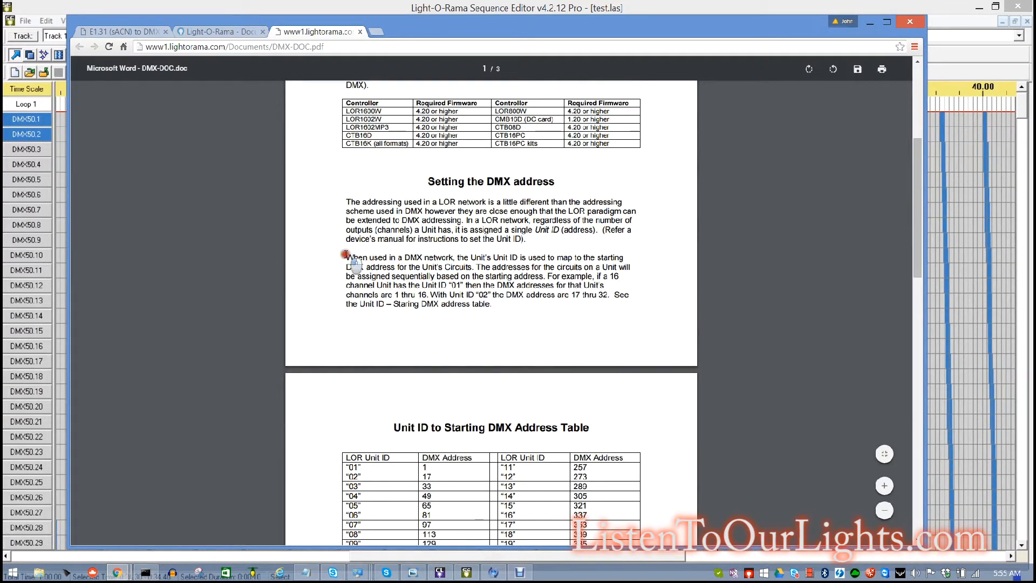
left_click_drag(346, 257, 602, 275)
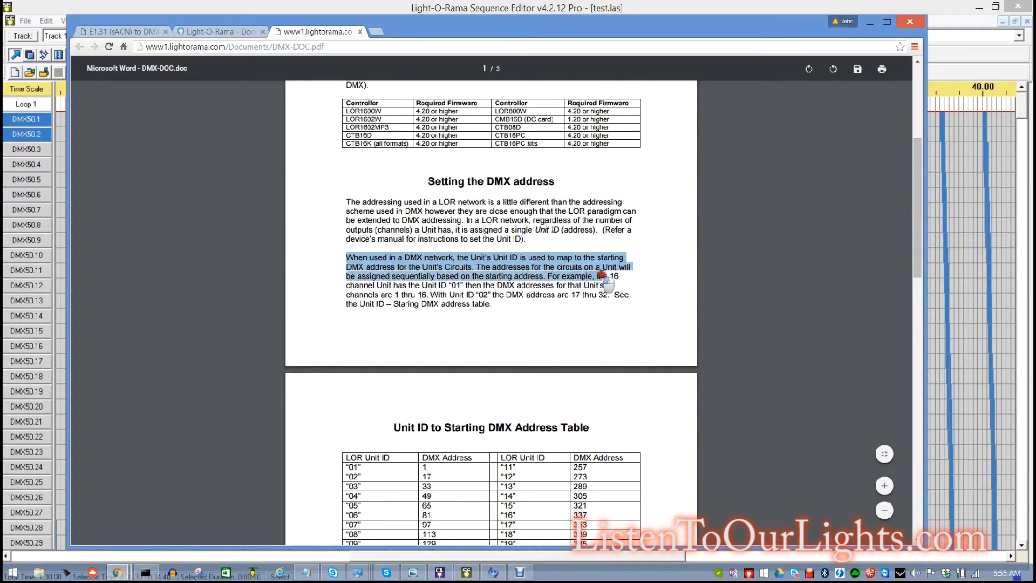
left_click_drag(601, 275, 637, 293)
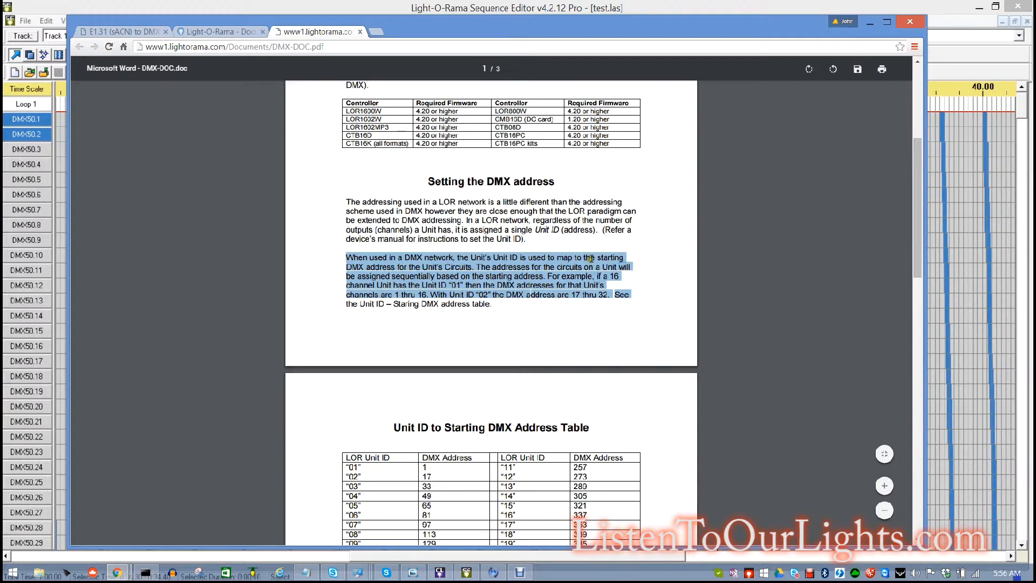
mouse_move(417, 268)
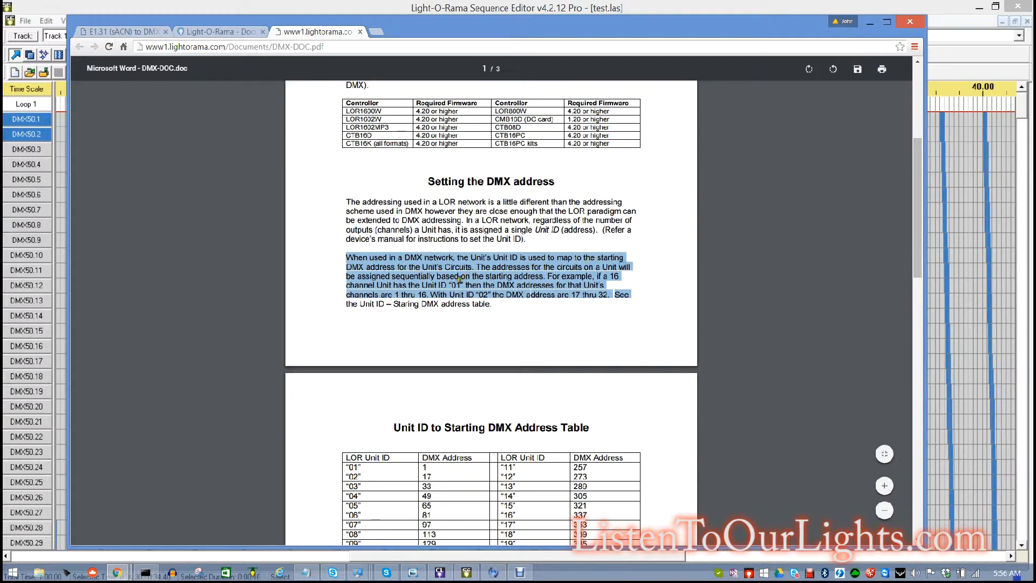
mouse_move(508, 276)
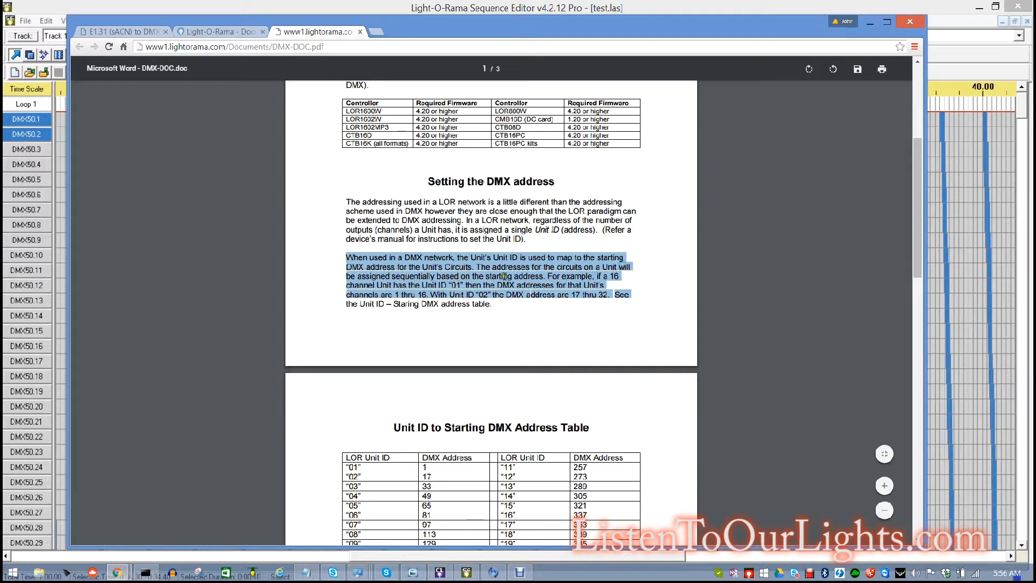
scroll("down", 3)
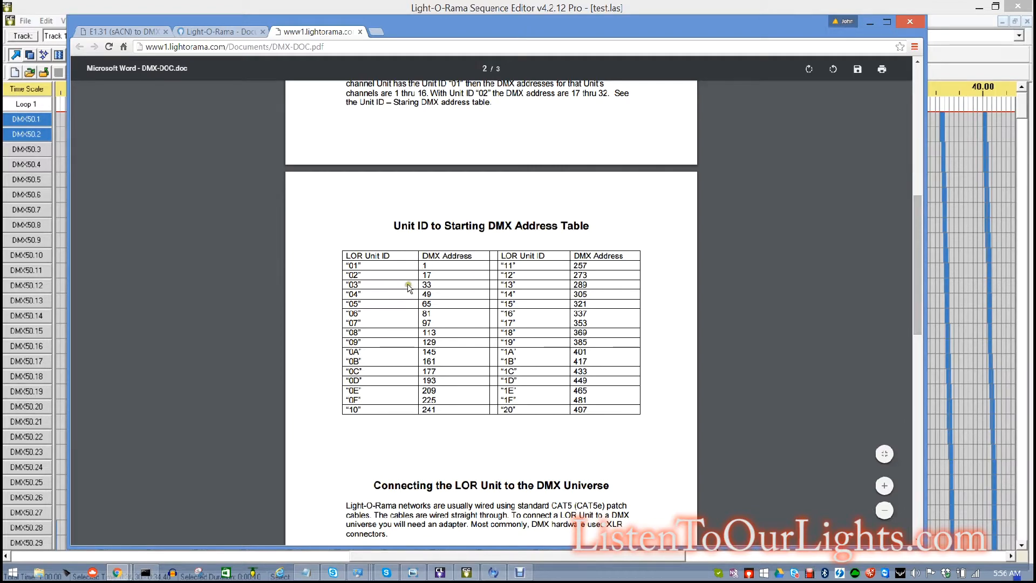
mouse_move(370, 284)
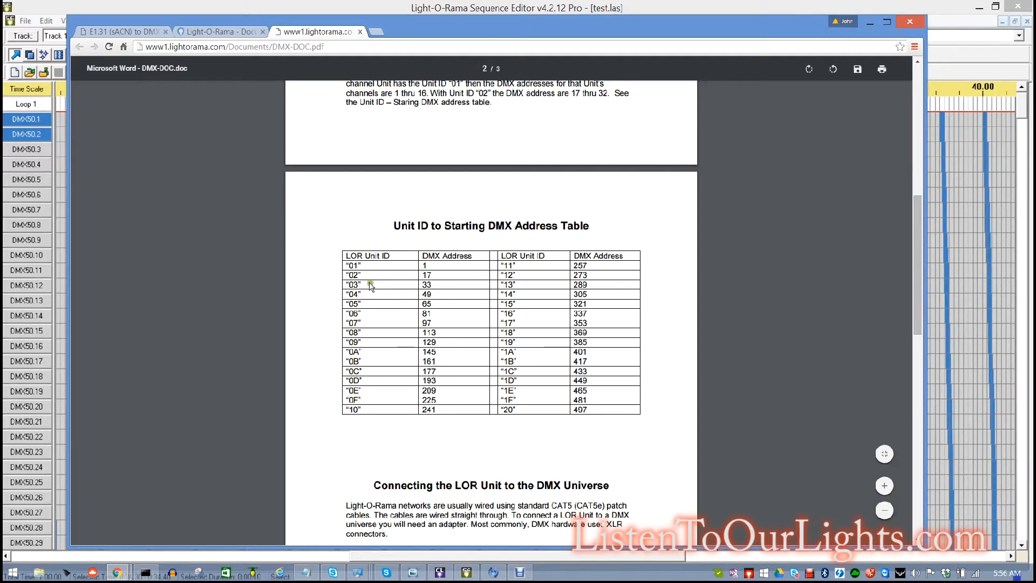
mouse_move(526, 277)
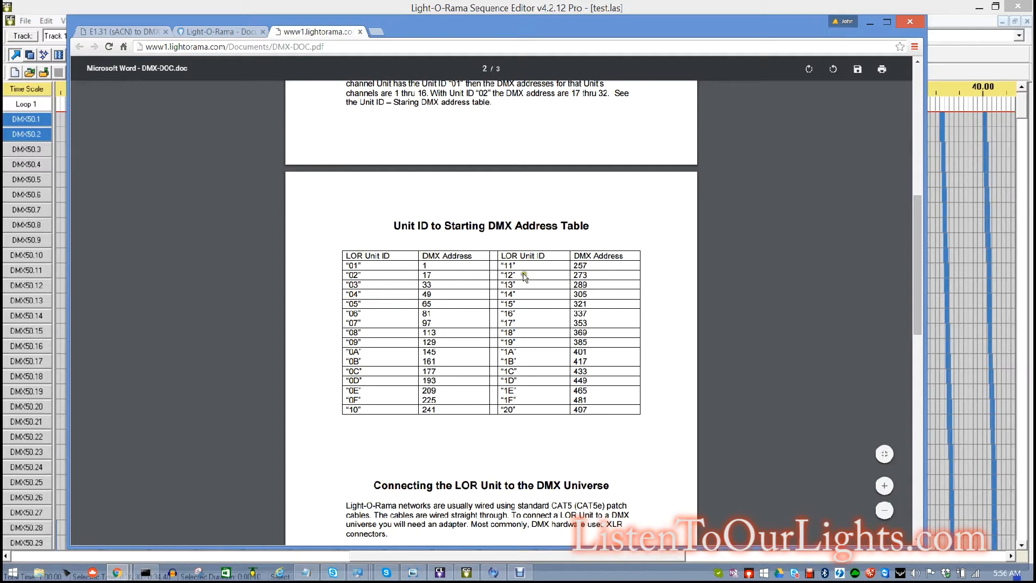
mouse_move(536, 345)
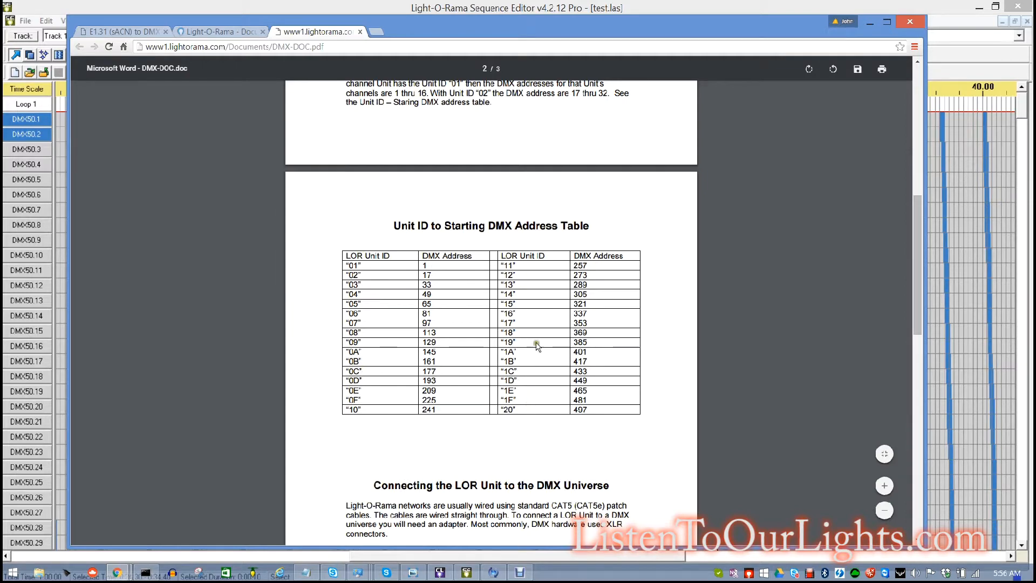
mouse_move(615, 382)
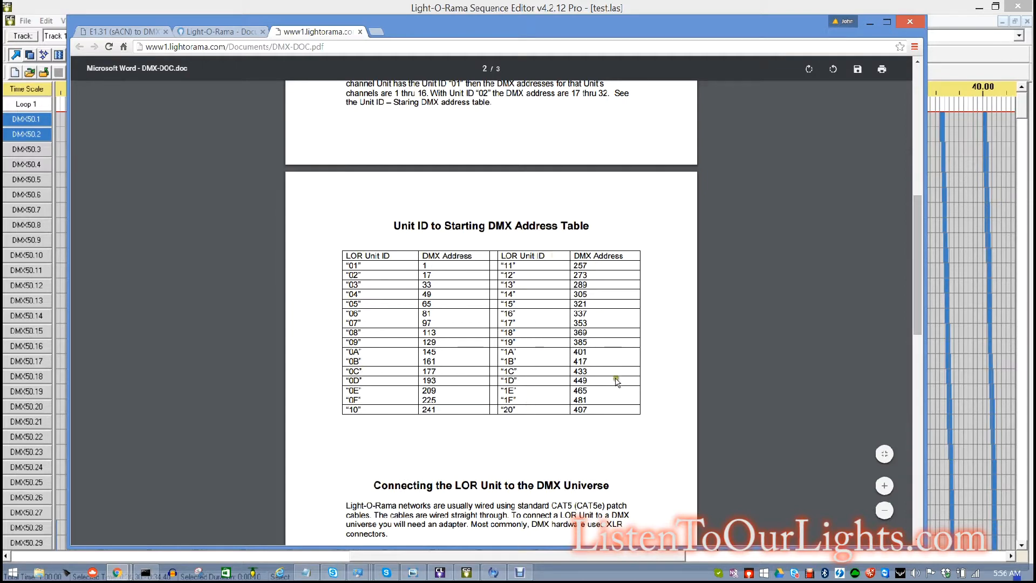
mouse_move(622, 372)
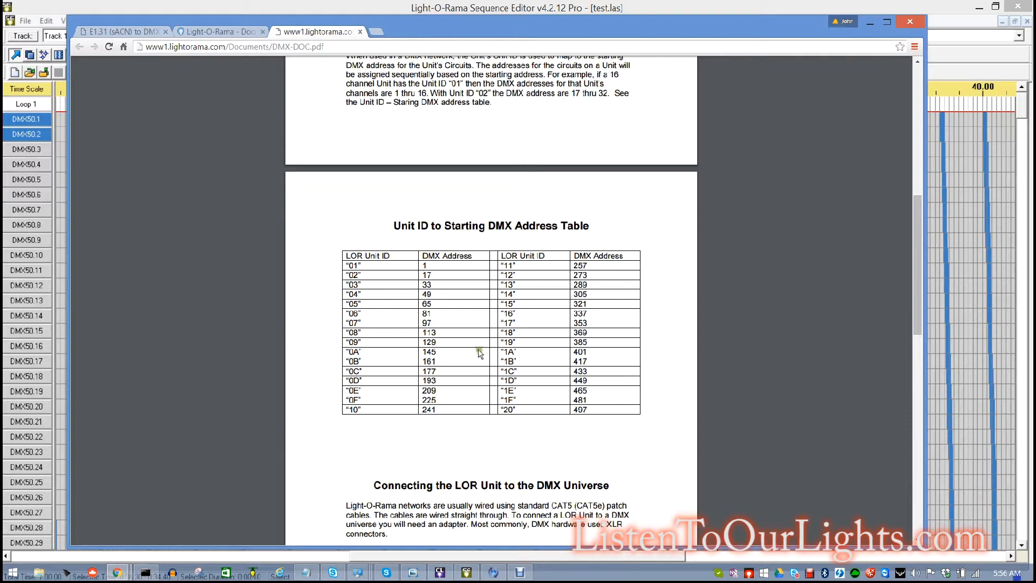
mouse_move(413, 326)
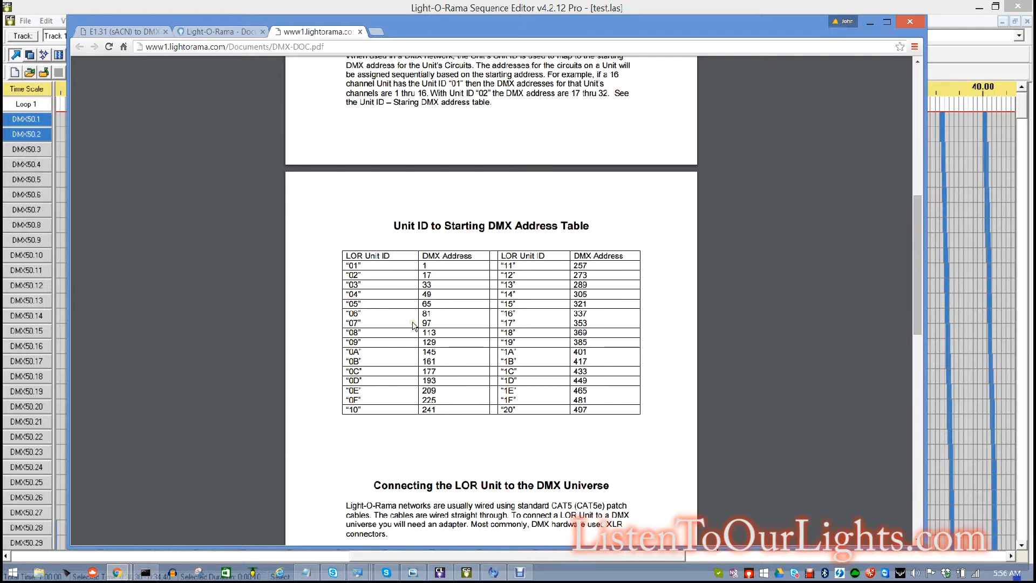
mouse_move(343, 249)
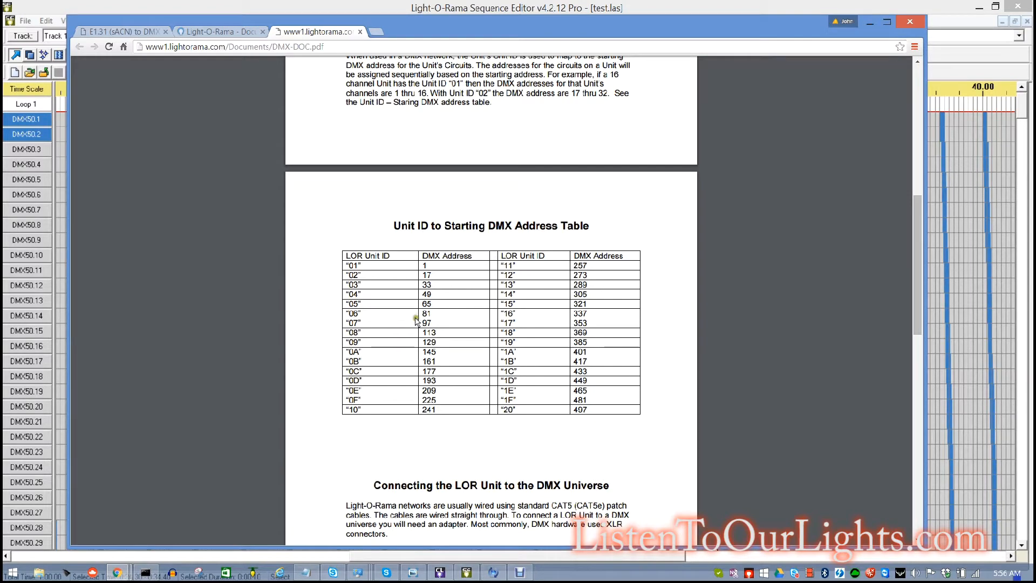
mouse_move(477, 333)
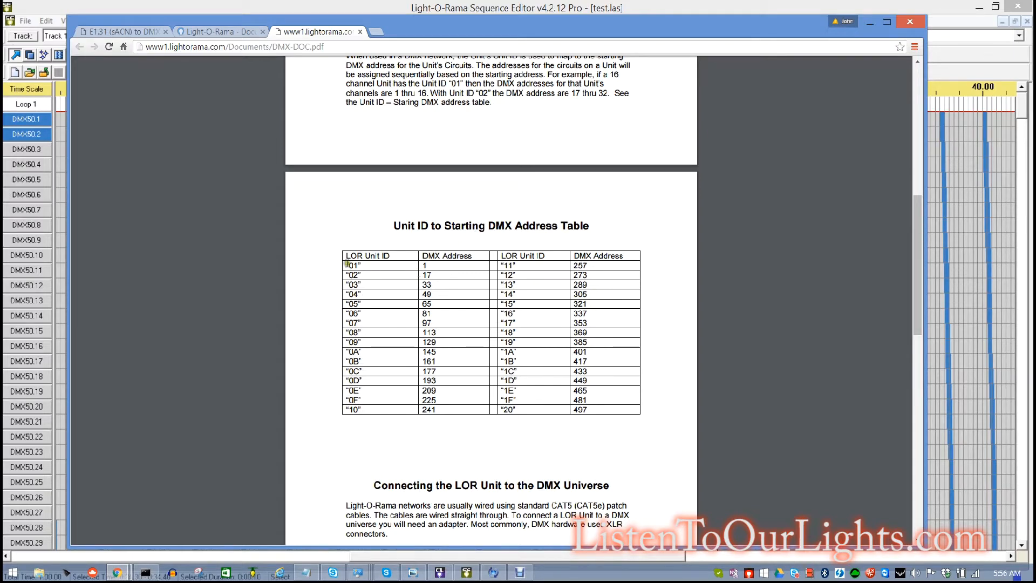
mouse_move(362, 364)
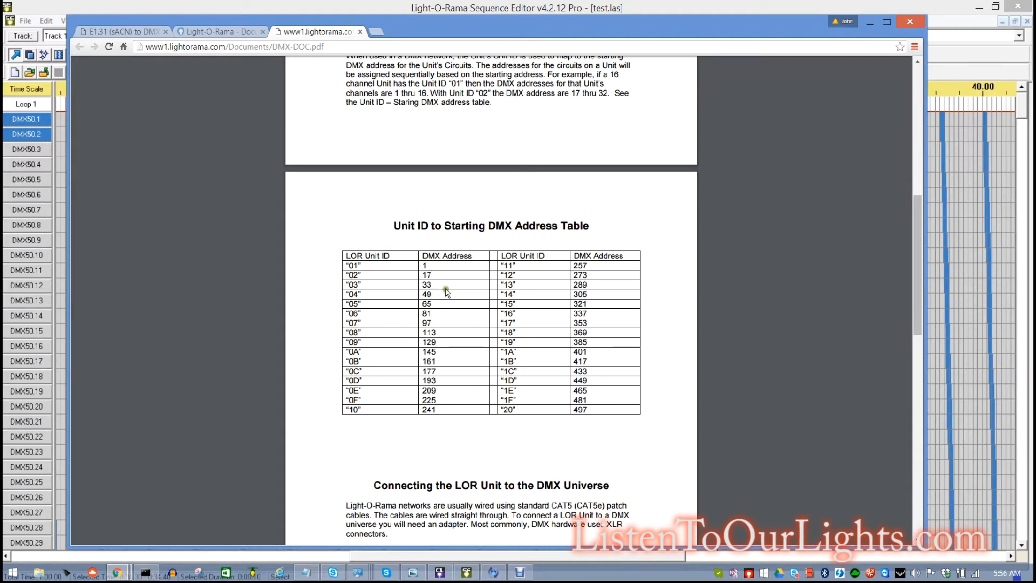
mouse_move(414, 317)
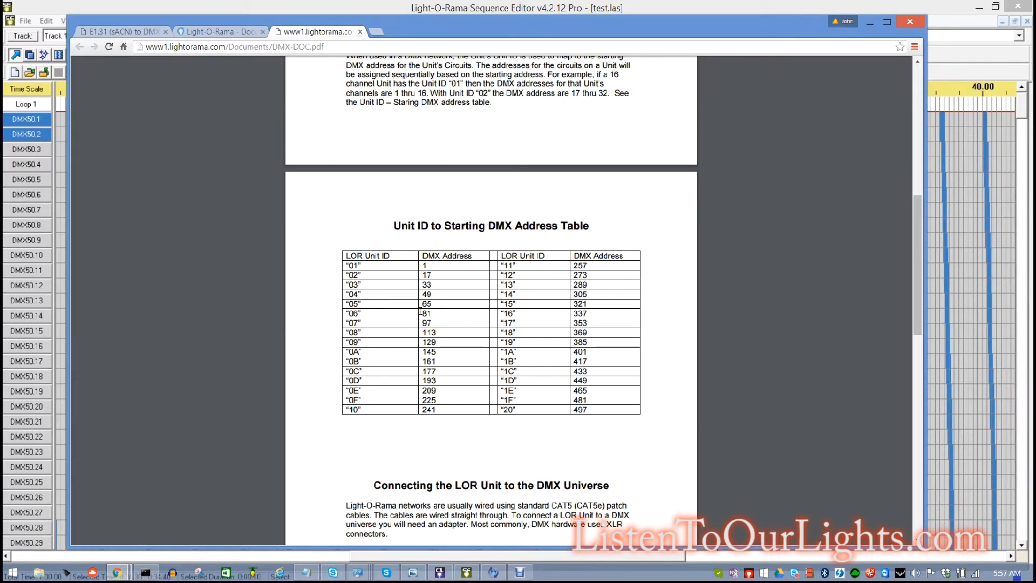
- Return to the E1.31 (sACN) to DMX bridge configuration page showing universes 50–53
left_click(113, 31)
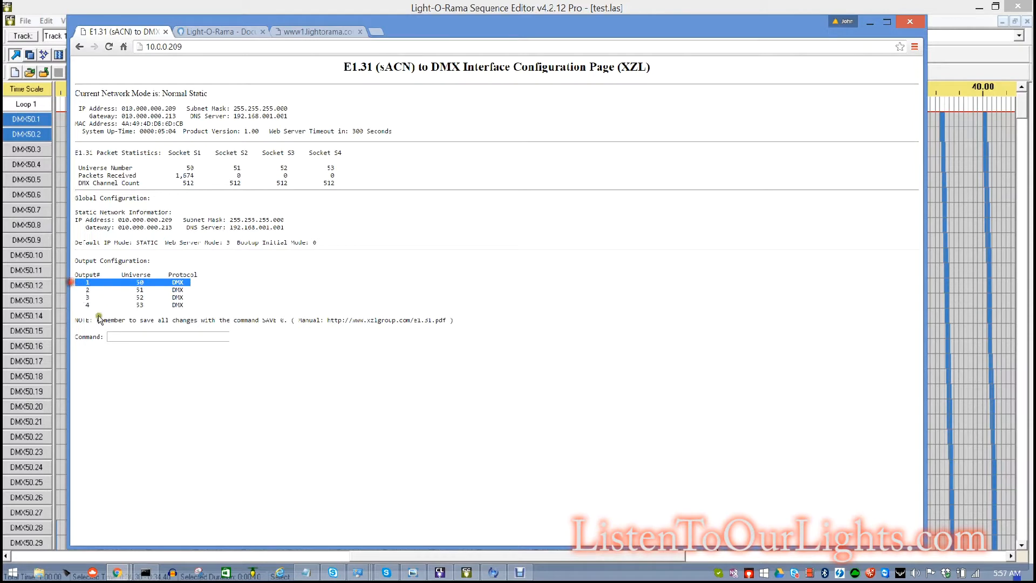
mouse_move(178, 392)
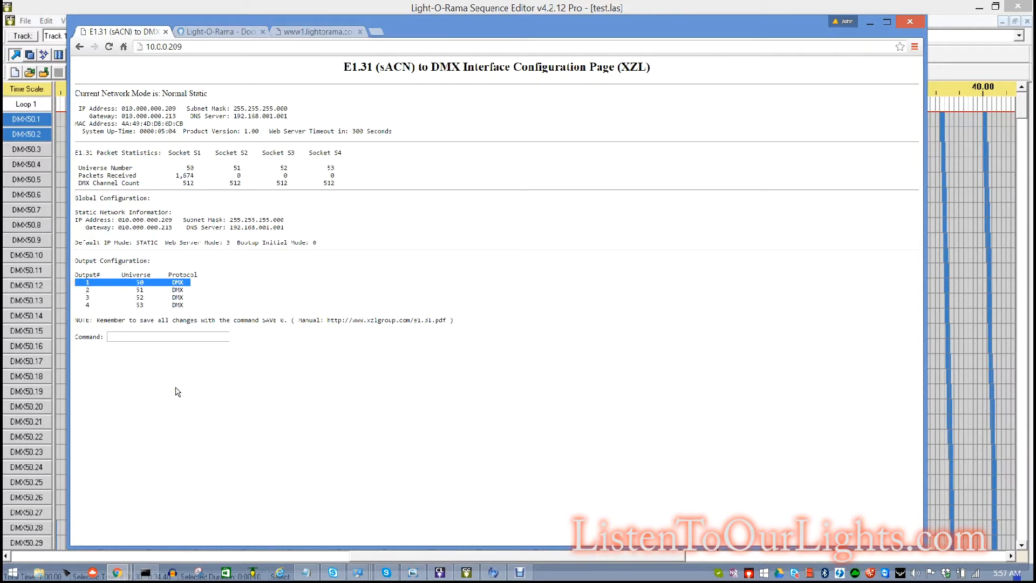
mouse_move(141, 270)
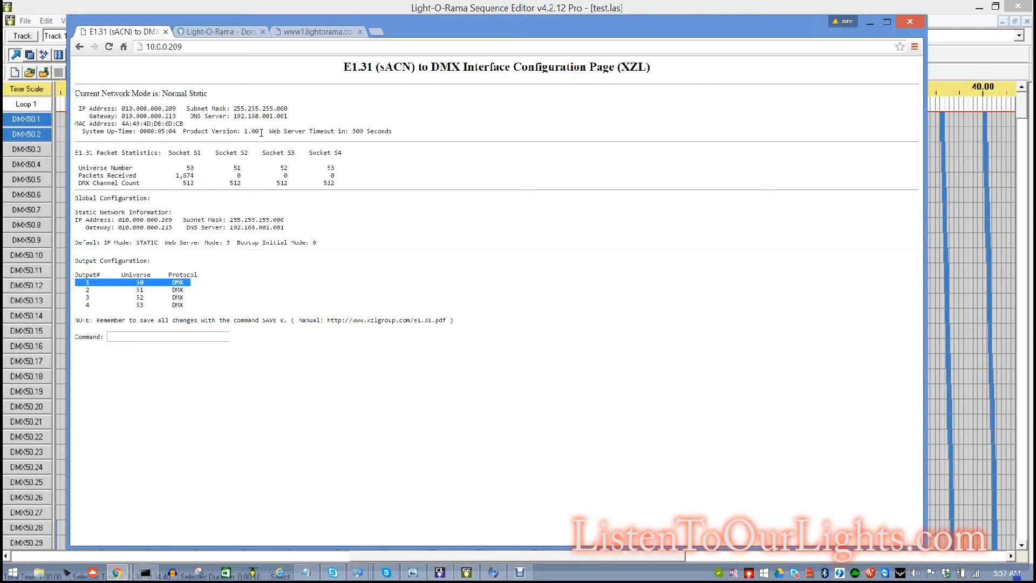
mouse_move(223, 170)
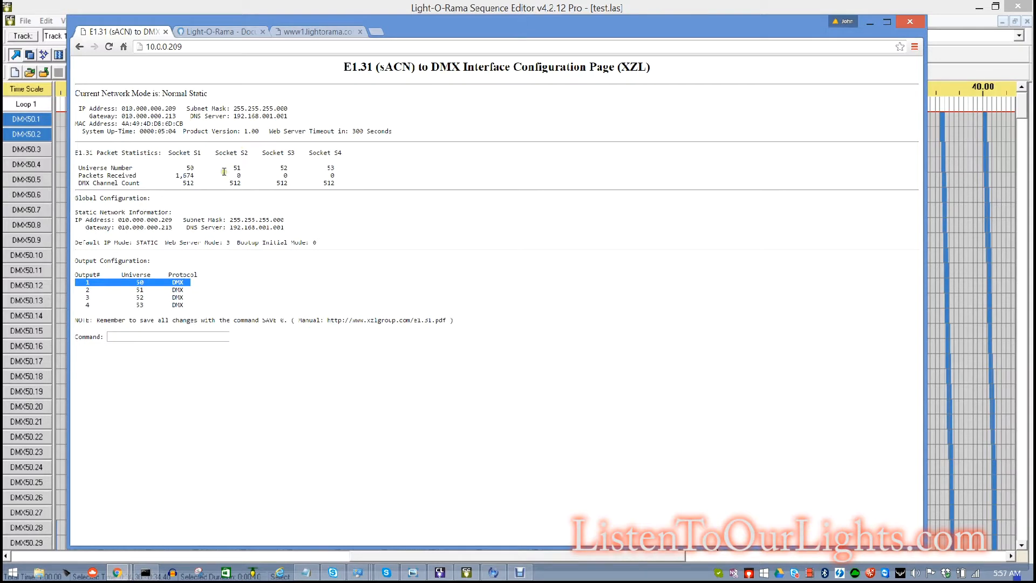
mouse_move(199, 149)
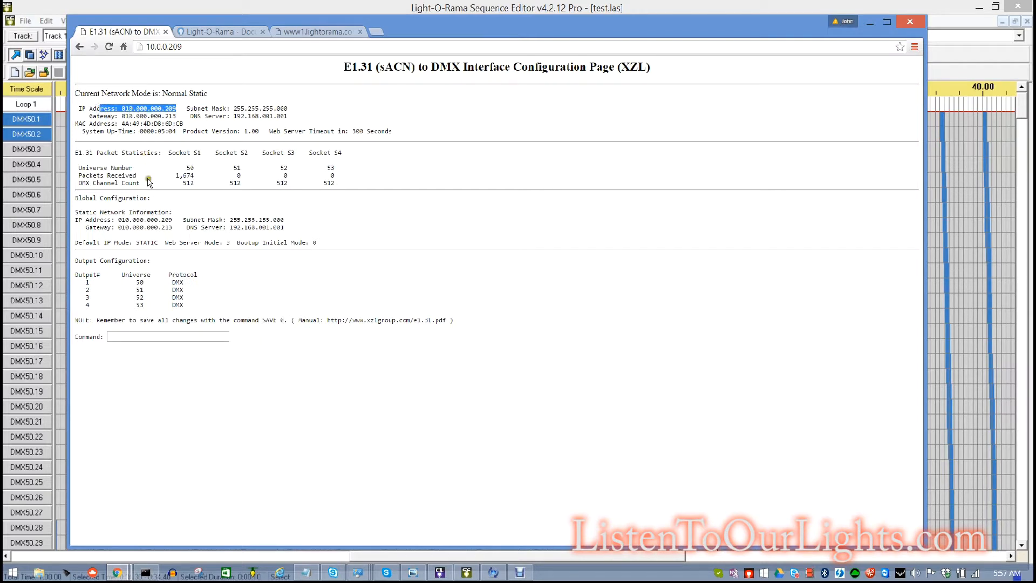
mouse_move(157, 253)
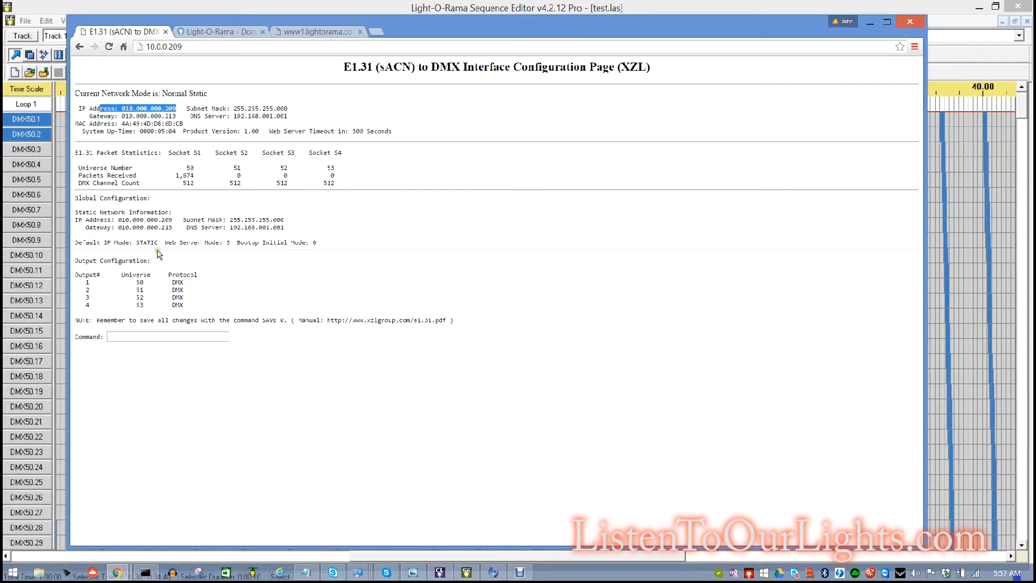
mouse_move(215, 205)
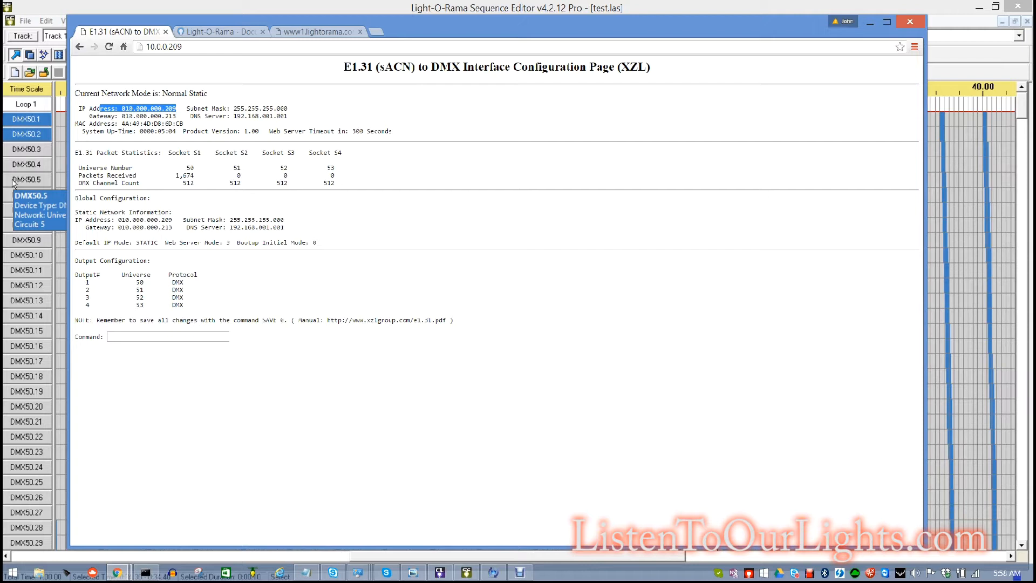
mouse_move(729, 174)
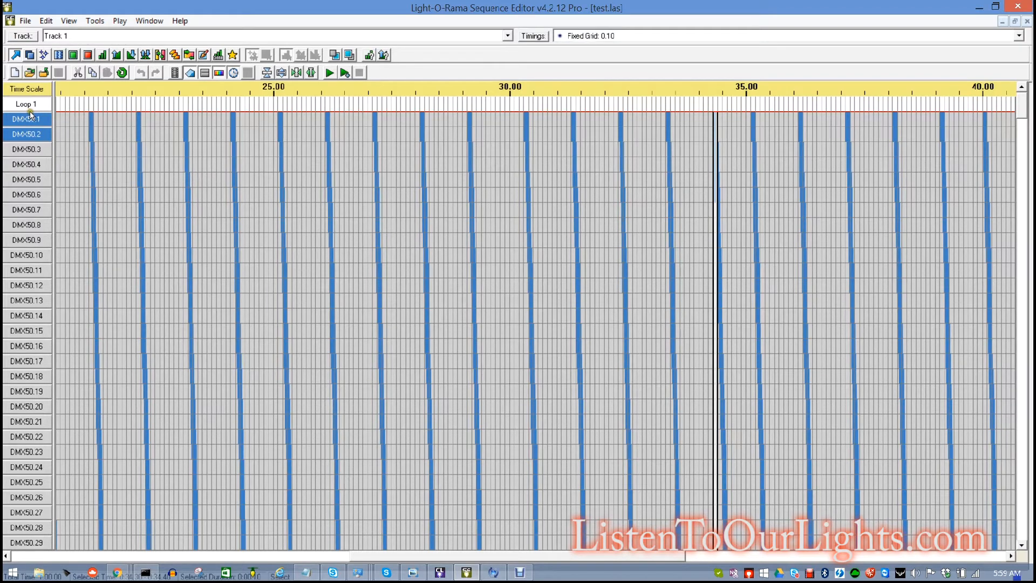
right_click(27, 119)
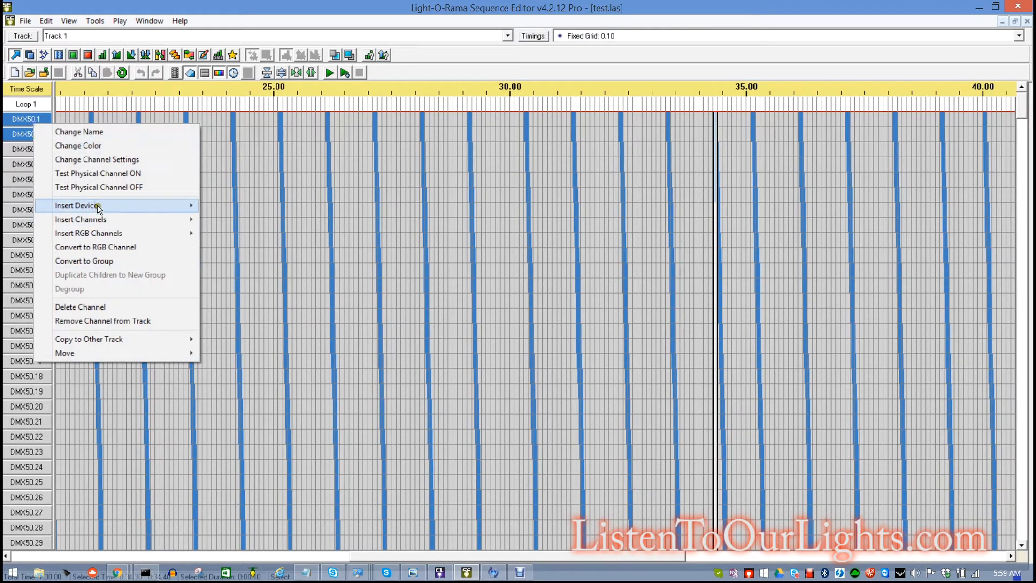
mouse_move(134, 192)
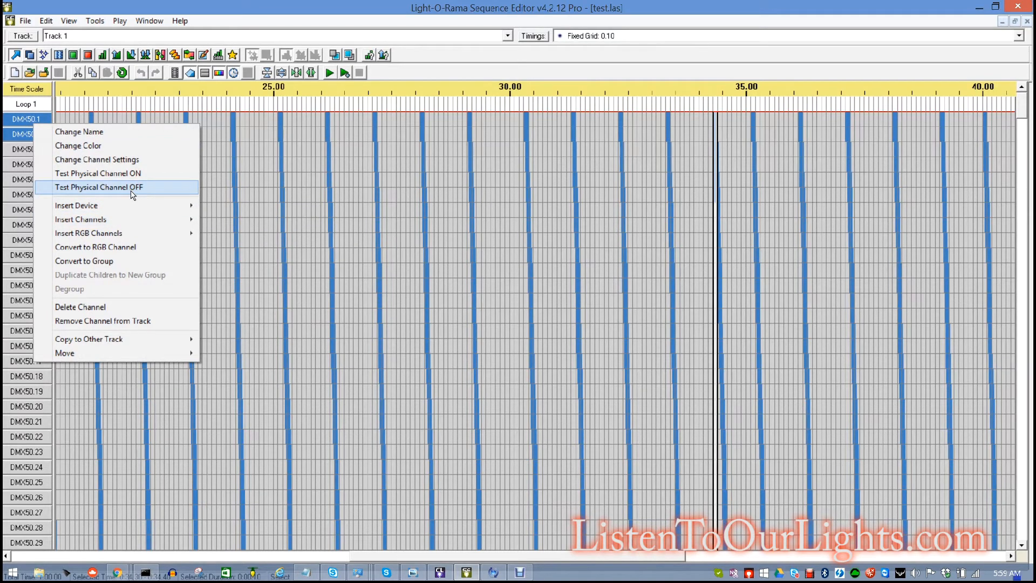
mouse_move(76, 205)
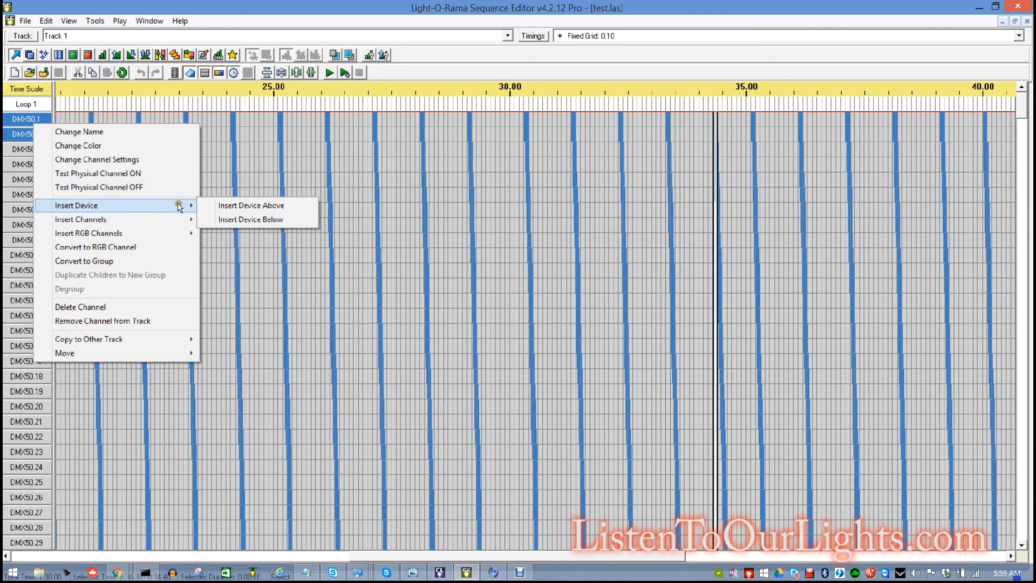
left_click(251, 205)
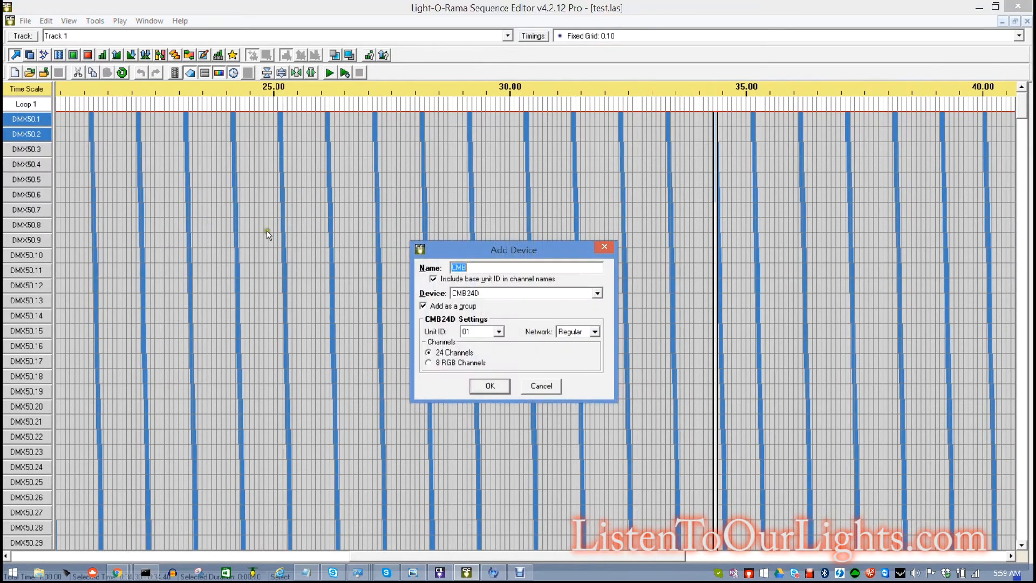
mouse_move(600, 300)
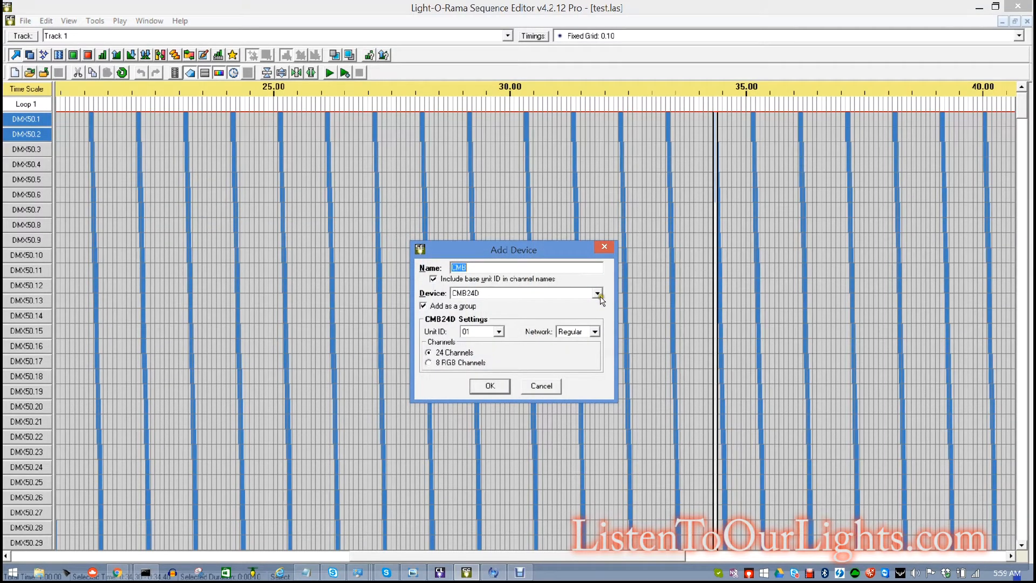
left_click(597, 294)
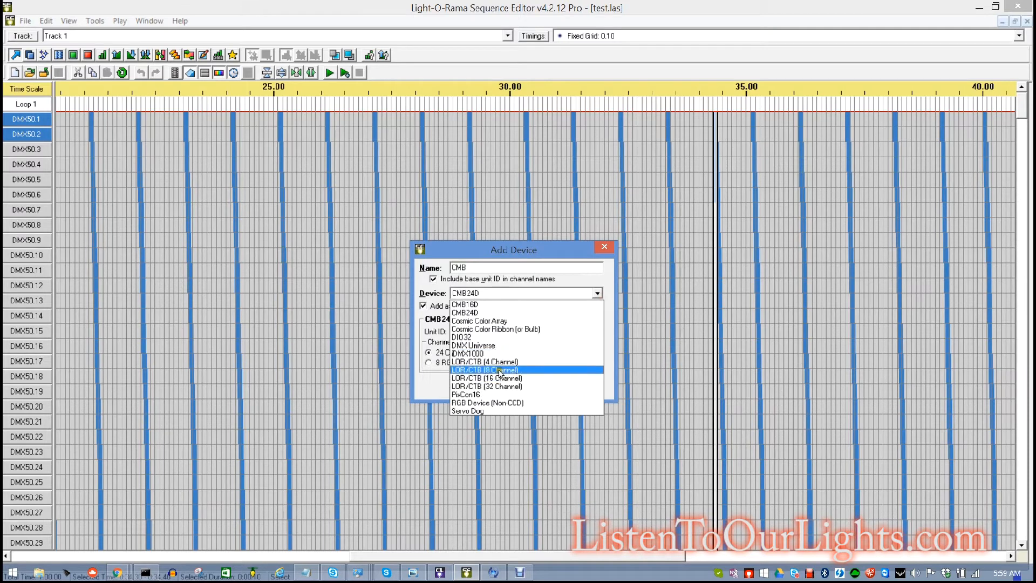
left_click(473, 345)
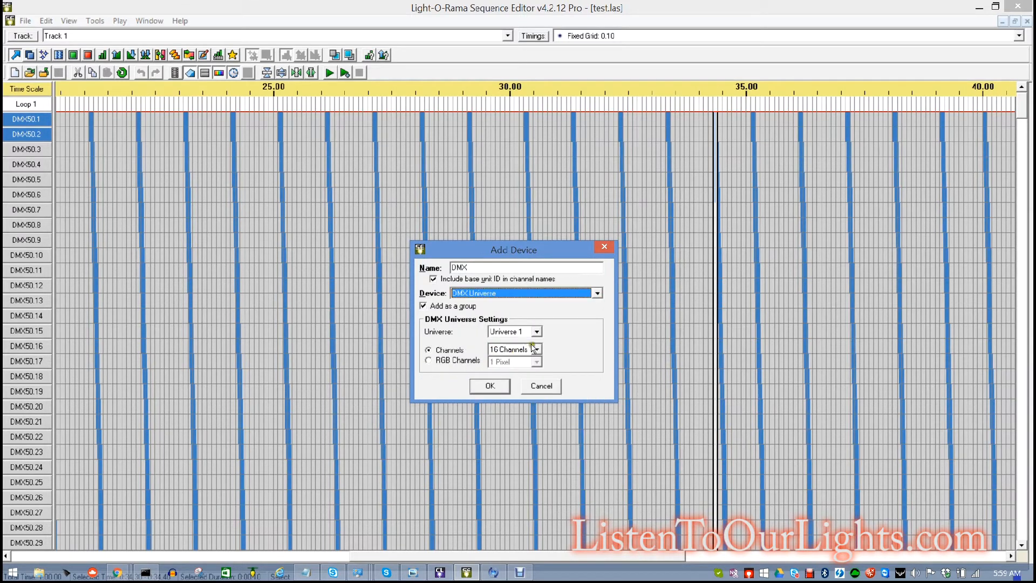
left_click(538, 349)
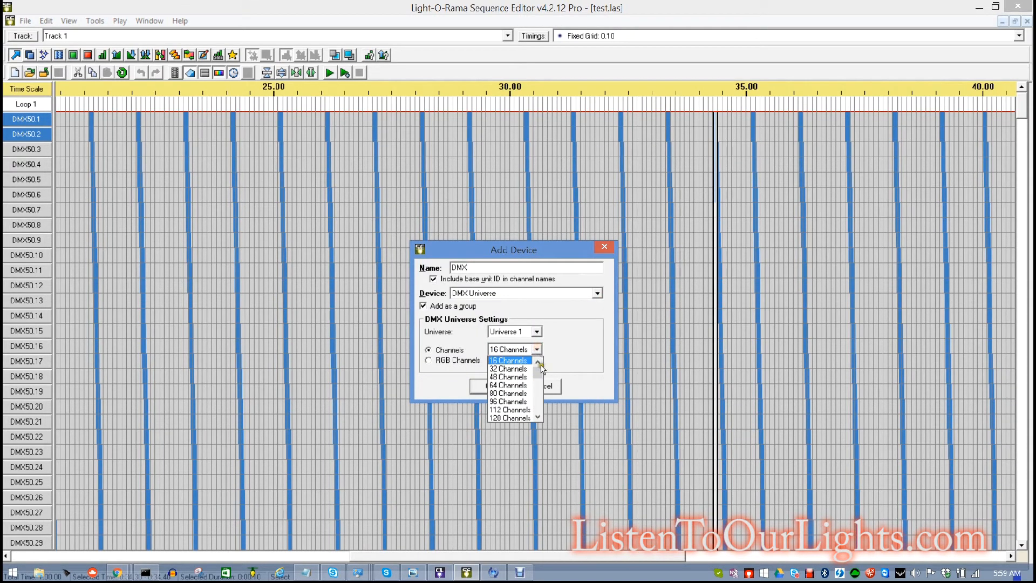
scroll("down", 3)
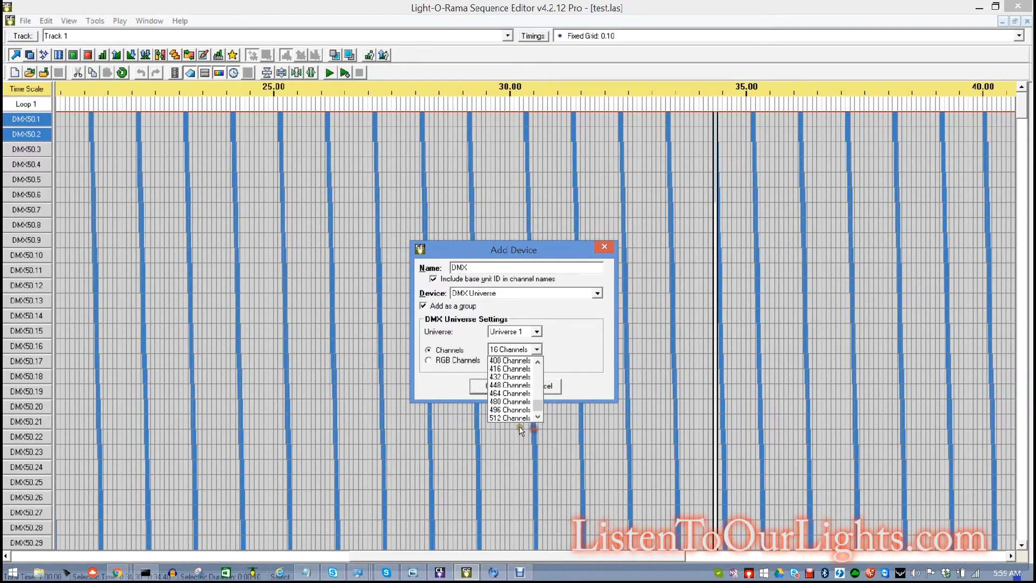
left_click(509, 417)
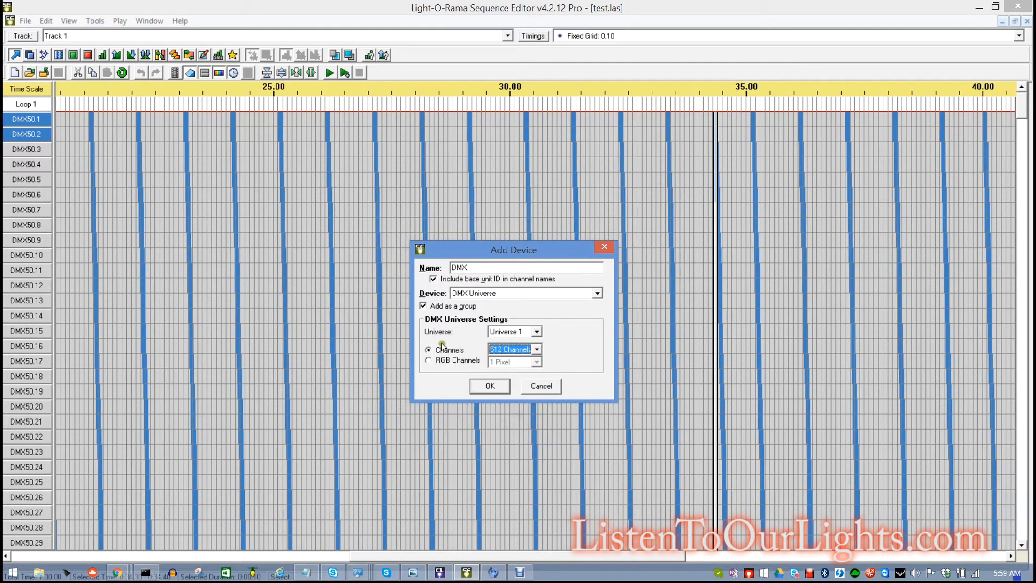
mouse_move(516, 415)
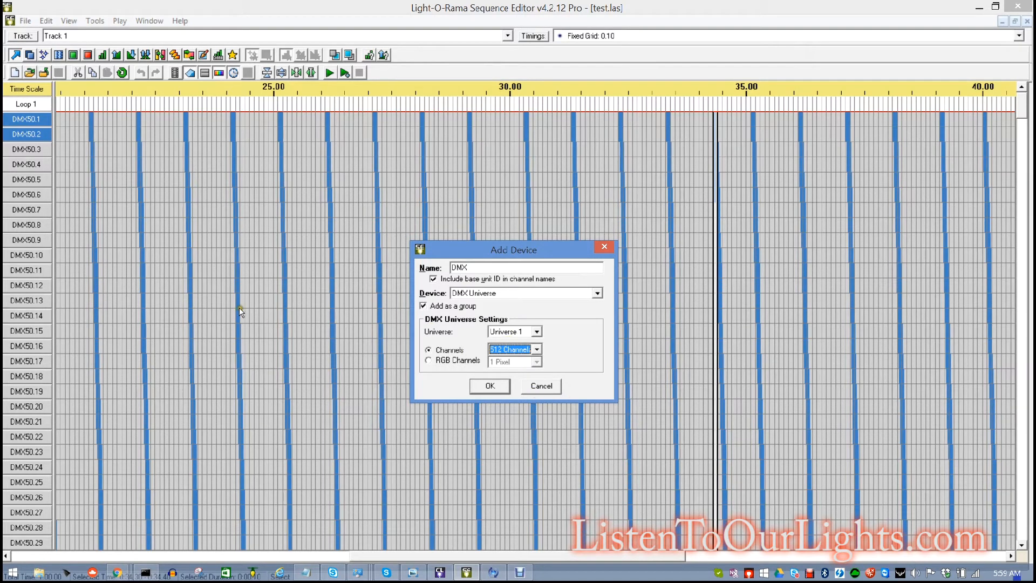
mouse_move(243, 315)
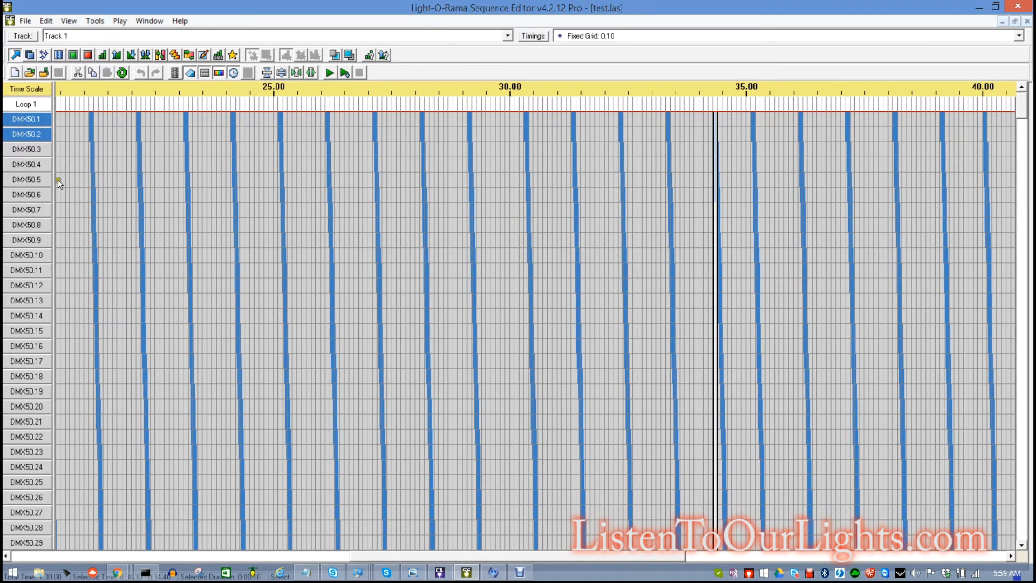
mouse_move(419, 113)
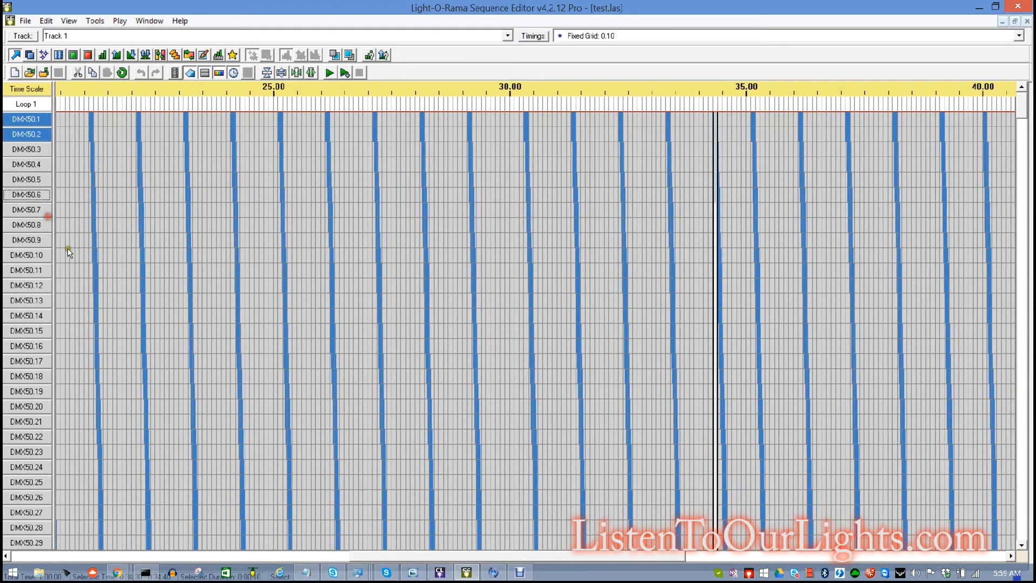
double_click(26, 195)
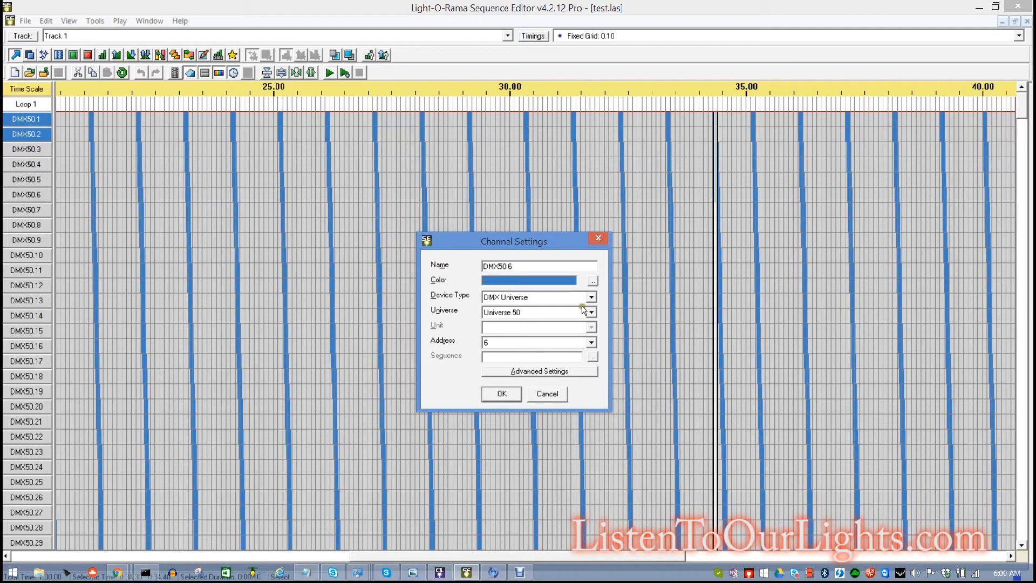
mouse_move(507, 398)
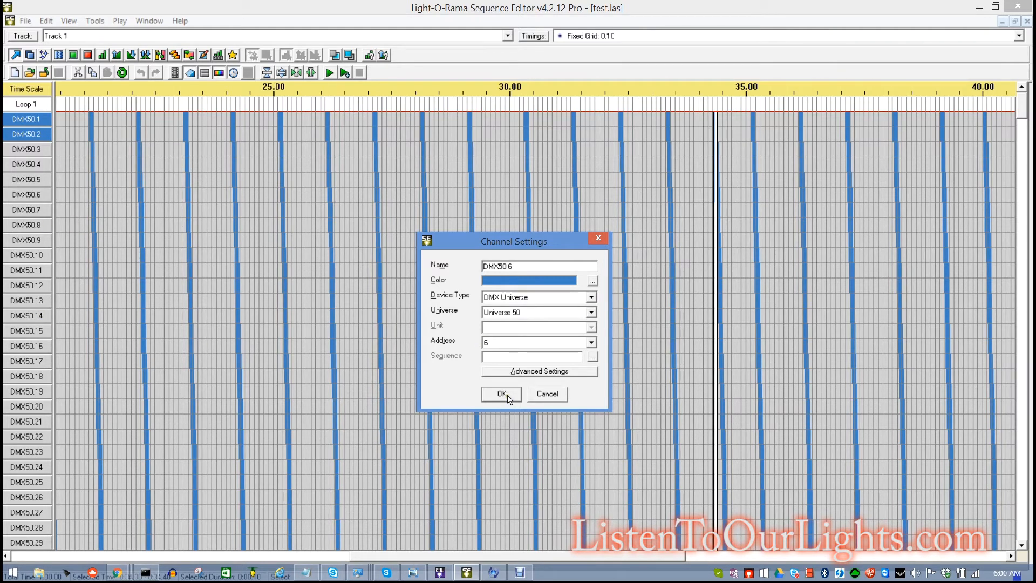
left_click(501, 393)
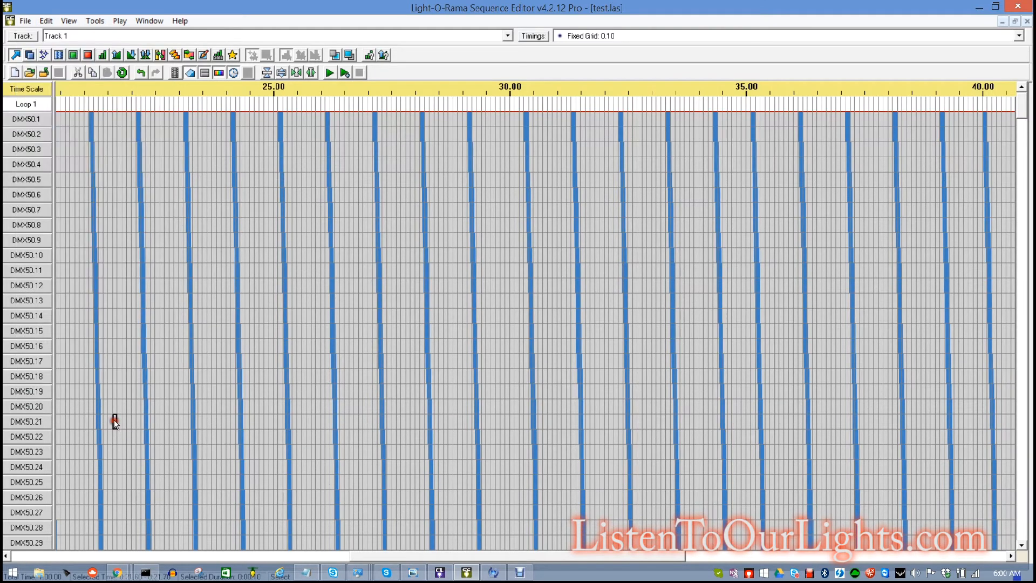
- Bring up the Advanced LOR Network Configuration listing the DMX universes via Edit > Preferences
left_click(45, 20)
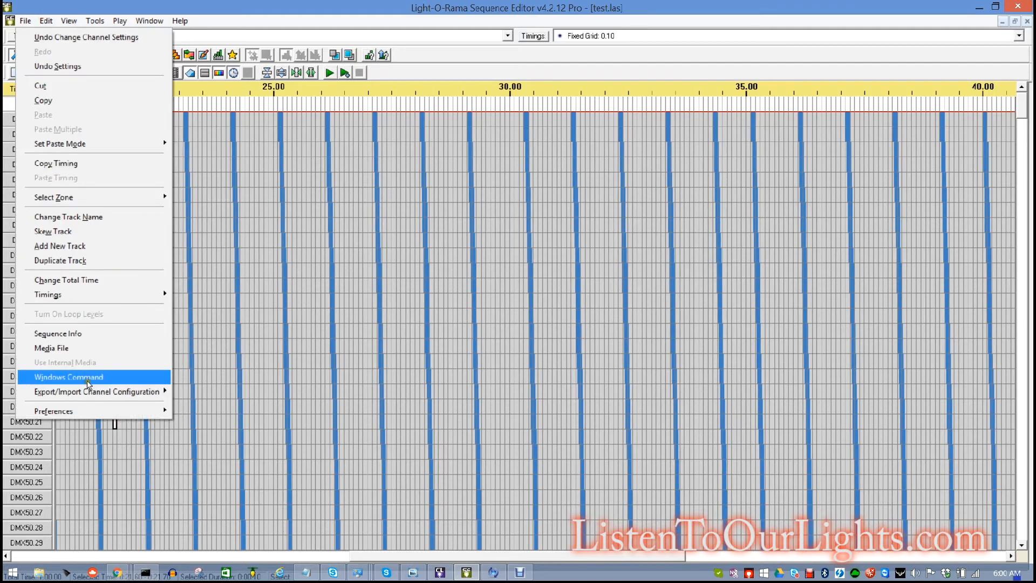
left_click(54, 410)
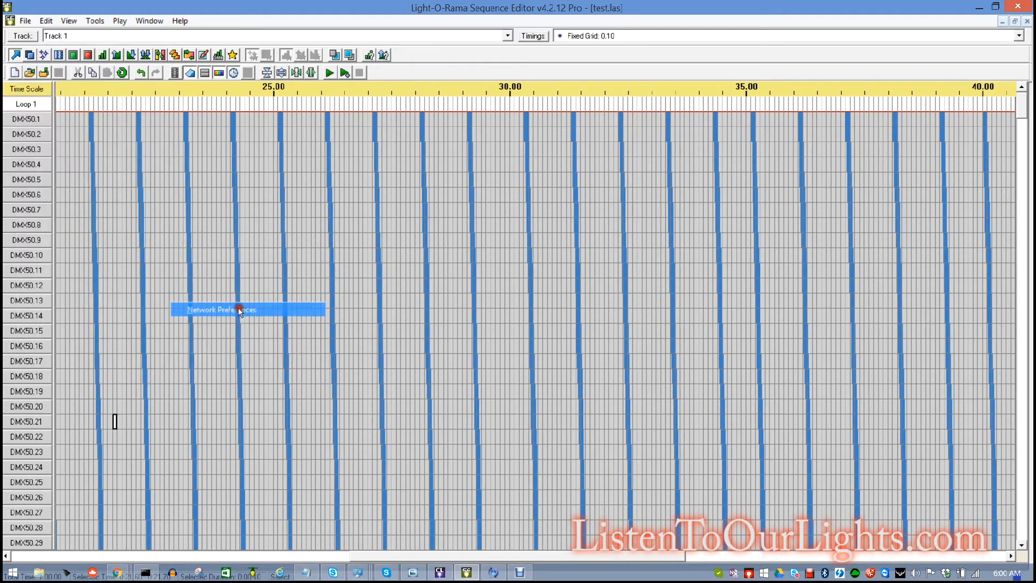
left_click(237, 310)
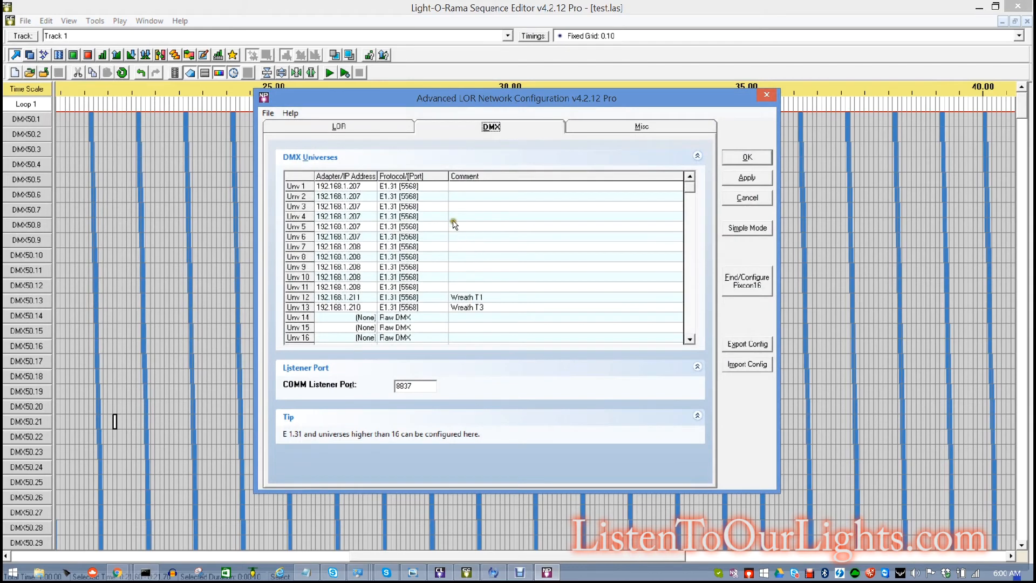
mouse_move(438, 374)
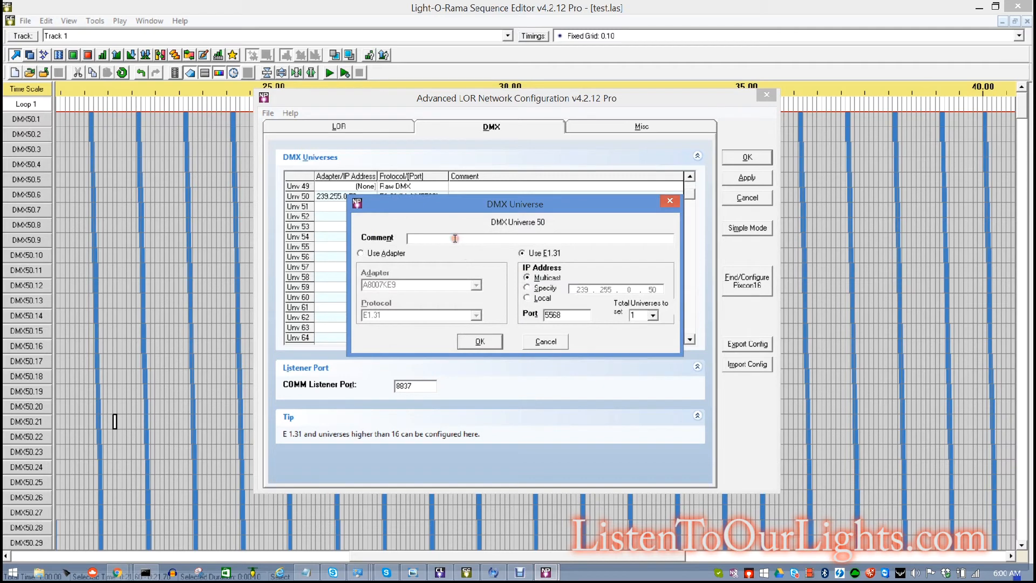
- Enter the comment for universe 50, leaving Use E1.31 and Multicast selected
type("TEst")
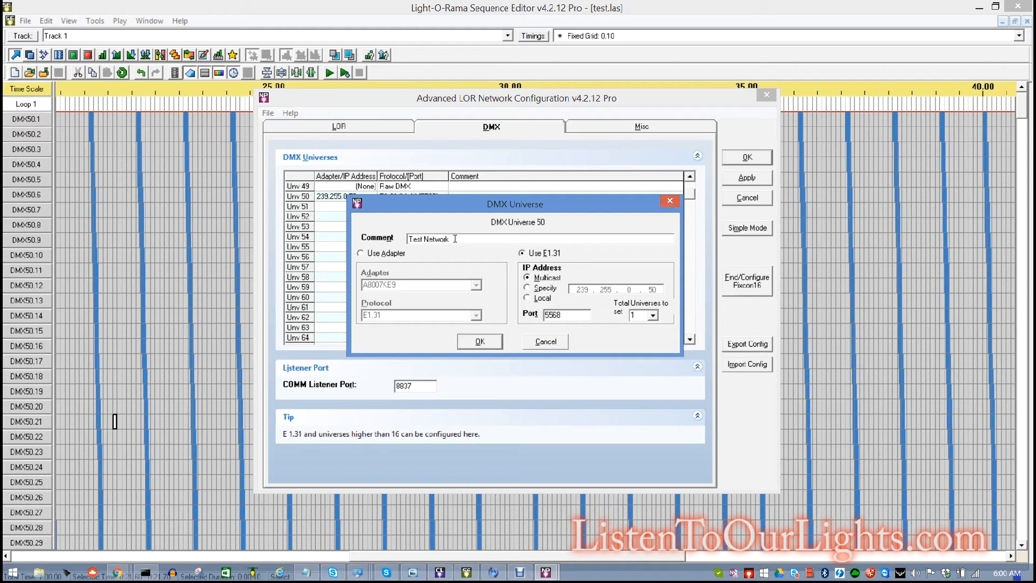
mouse_move(399, 268)
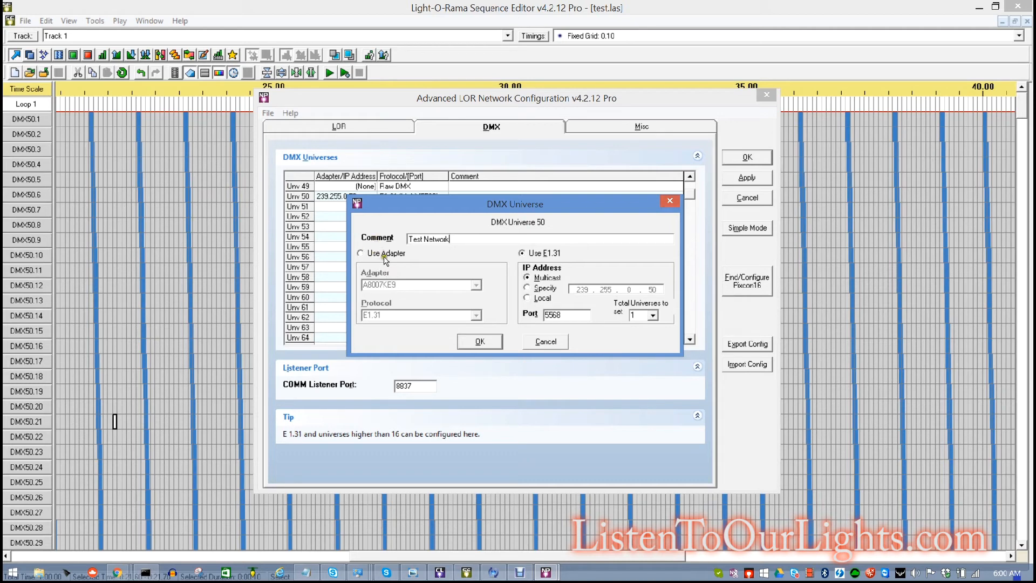
mouse_move(573, 274)
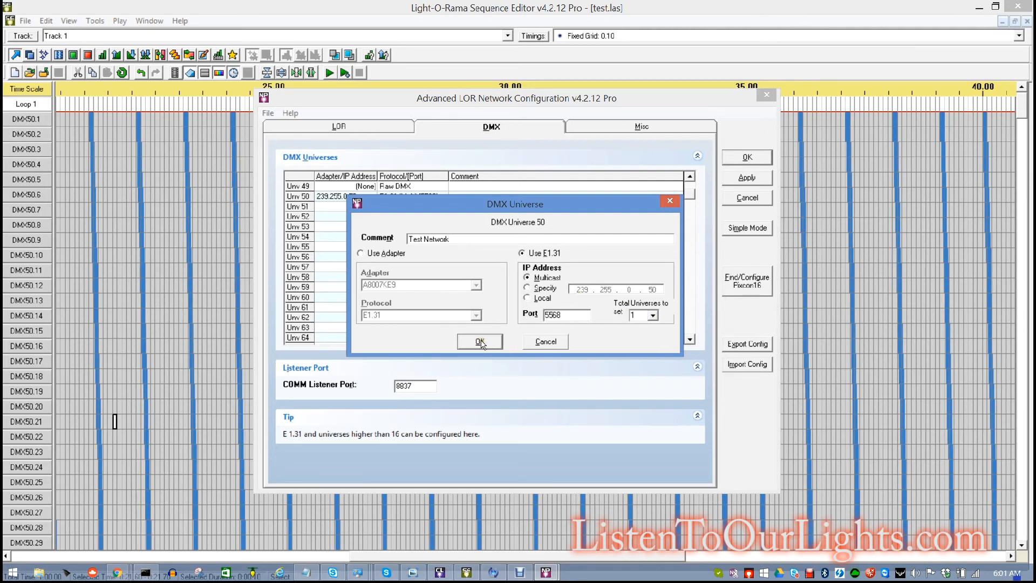
- Confirm universe 50's E1.31 multicast settings and close the Advanced LOR Network Configuration
left_click(480, 341)
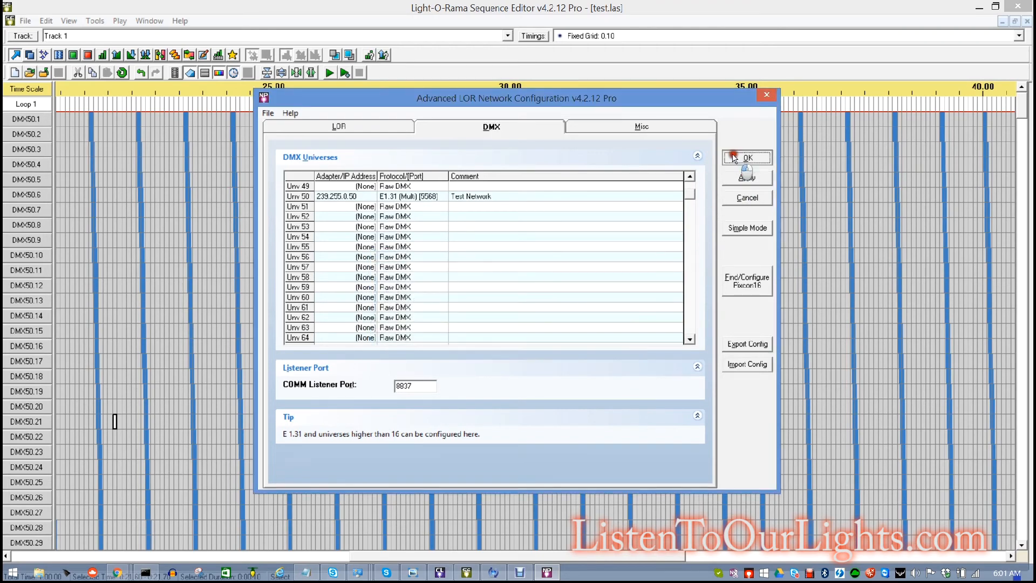
left_click(747, 158)
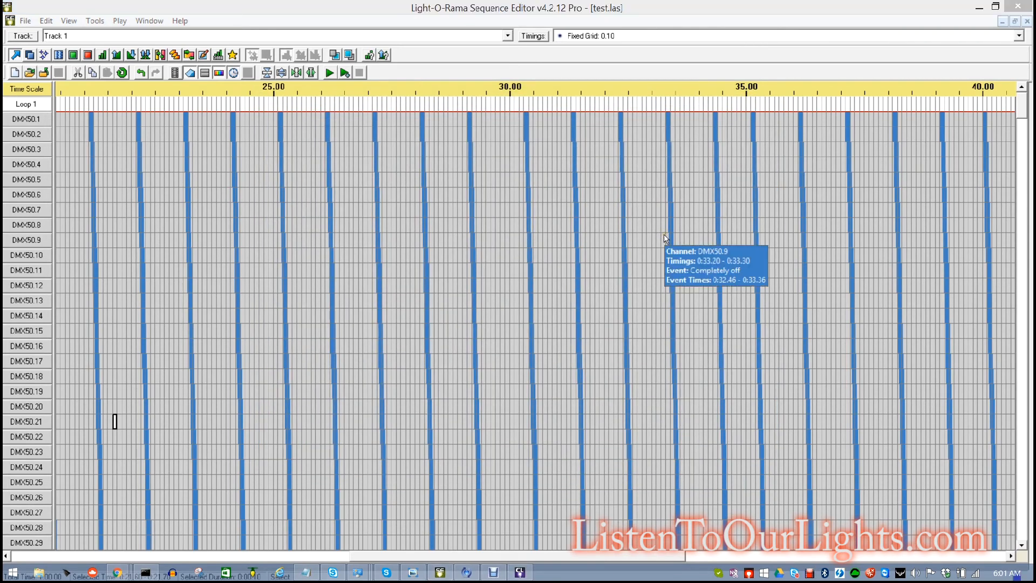
mouse_move(332, 77)
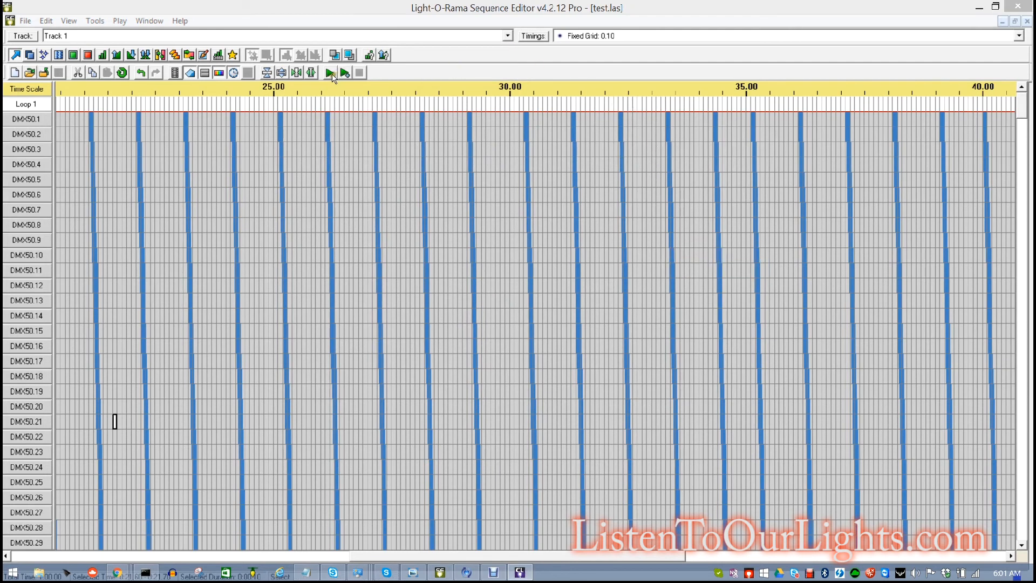